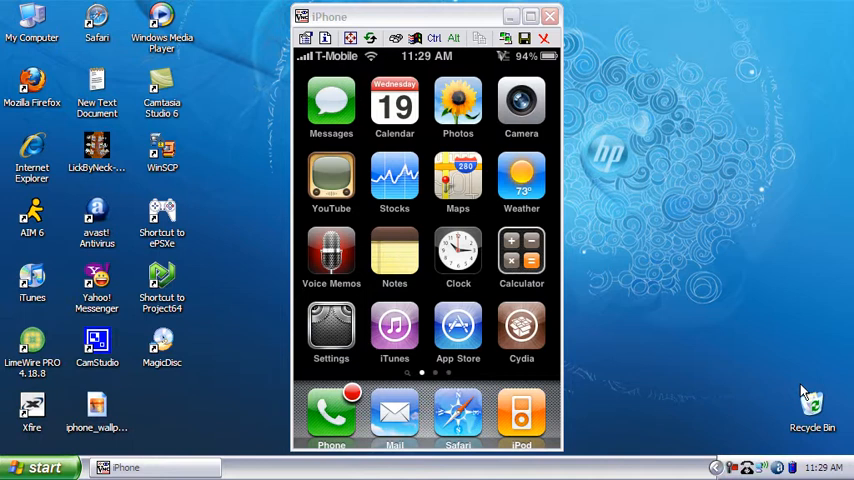
# Open Cydia to its welcome page, then exit back to the home screen
pyautogui.click(521, 330)
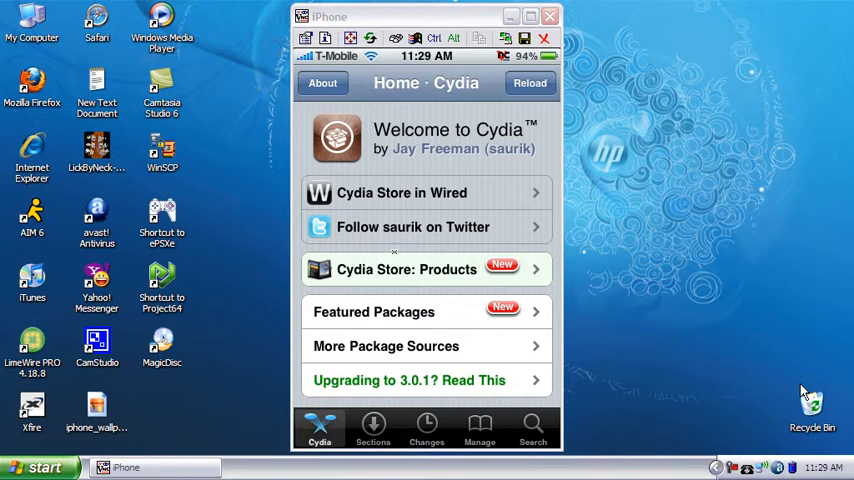
pyautogui.click(372, 428)
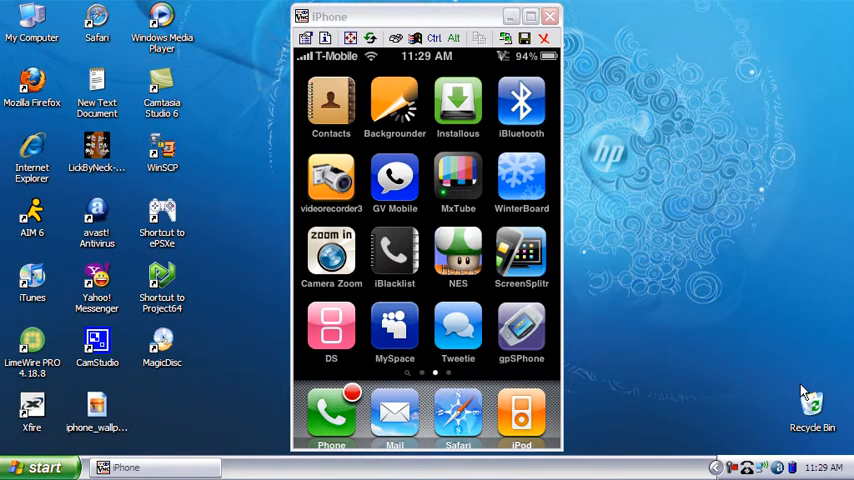
# Launch Backgrounder, scroll through its How to Use backgrounding steps, then minimize it
pyautogui.click(394, 107)
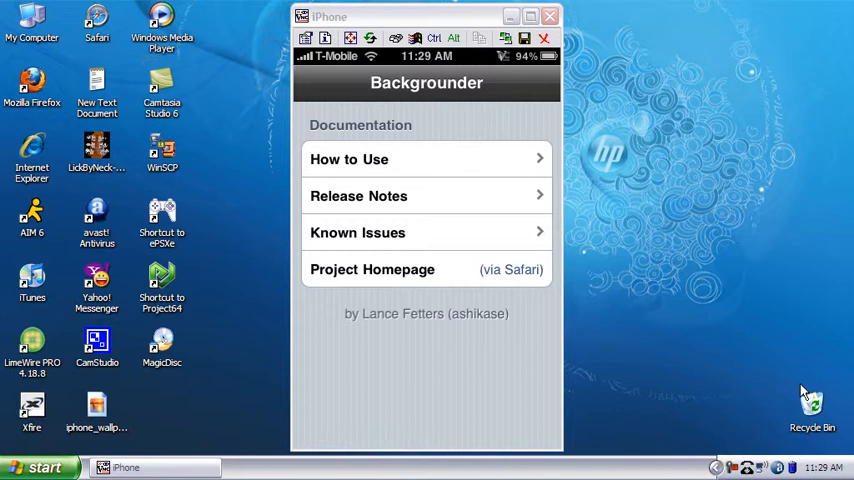
pyautogui.click(426, 159)
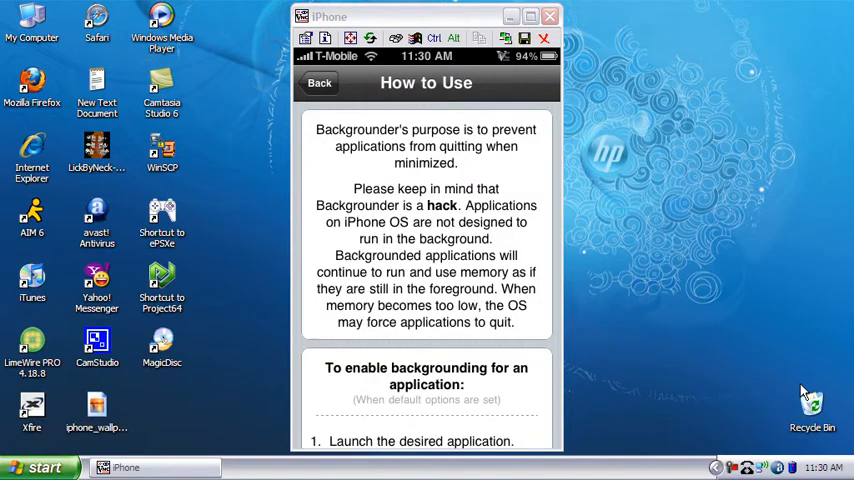
pyautogui.scroll(-3)
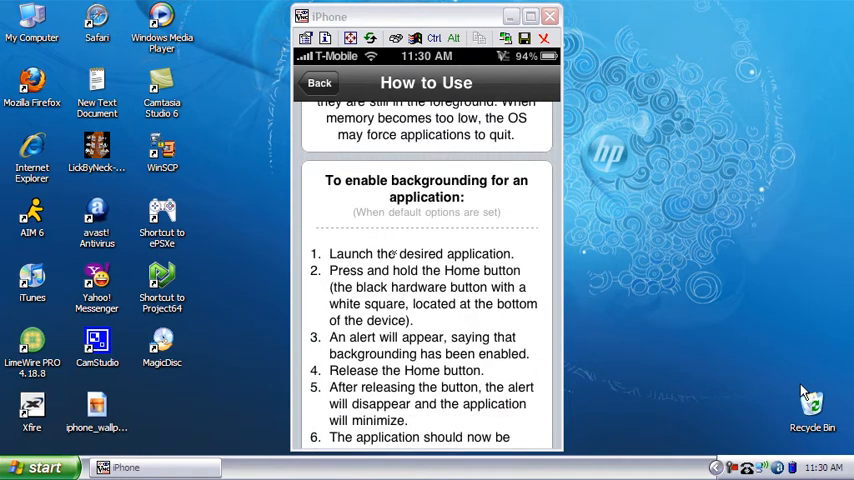
pyautogui.scroll(-3)
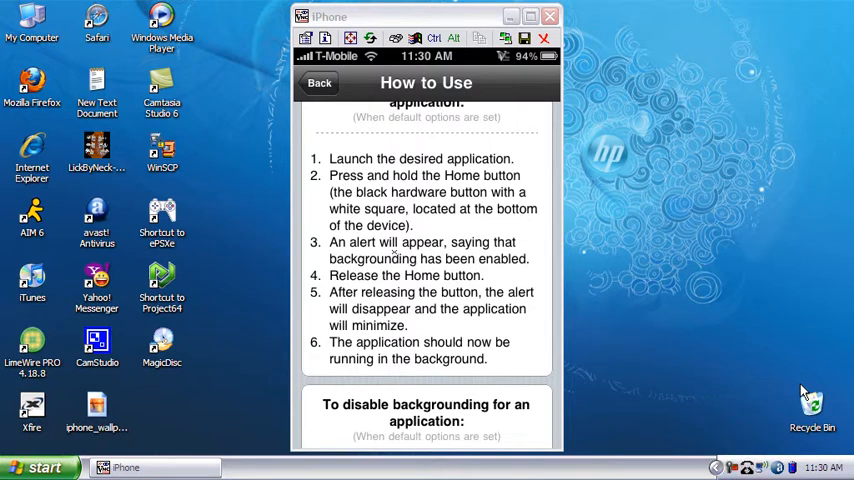
pyautogui.scroll(3)
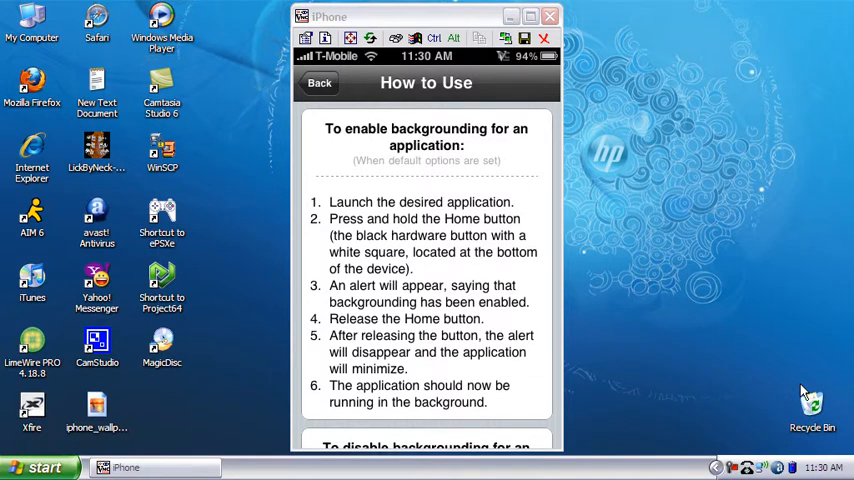
pyautogui.click(320, 82)
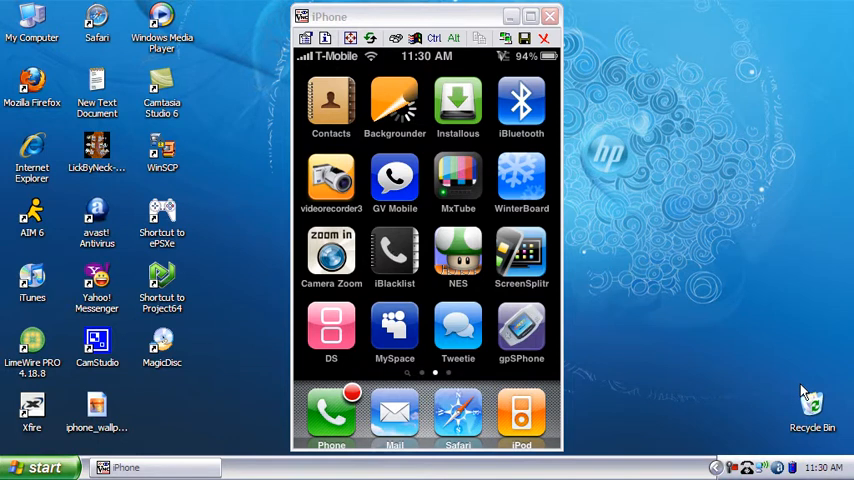
pyautogui.click(394, 103)
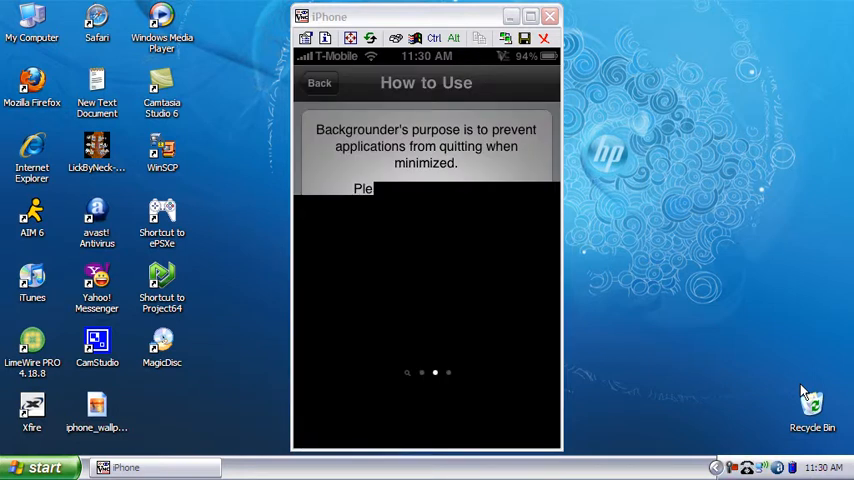
pyautogui.click(320, 83)
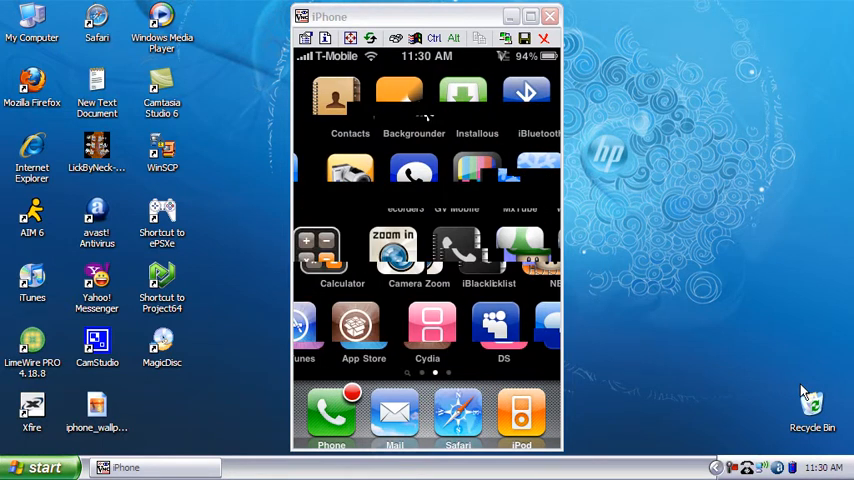
pyautogui.click(427, 330)
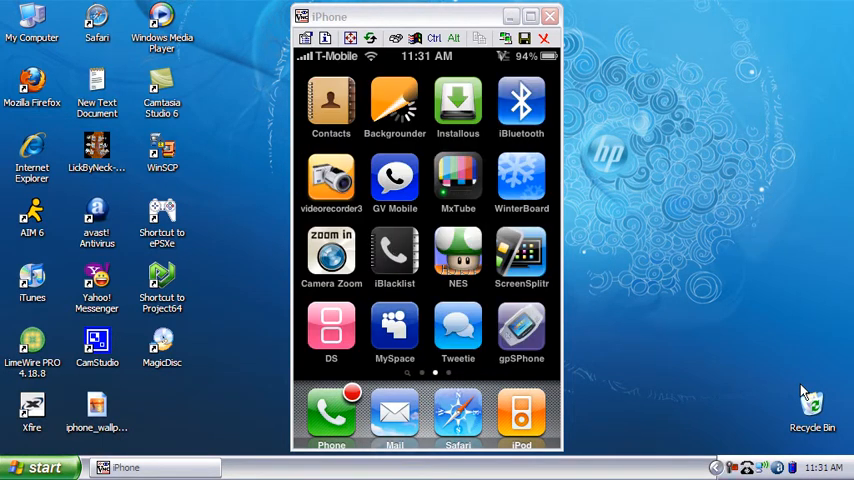
# Reopen Backgrounder's How to Use page, then exit to the home screen
pyautogui.click(394, 105)
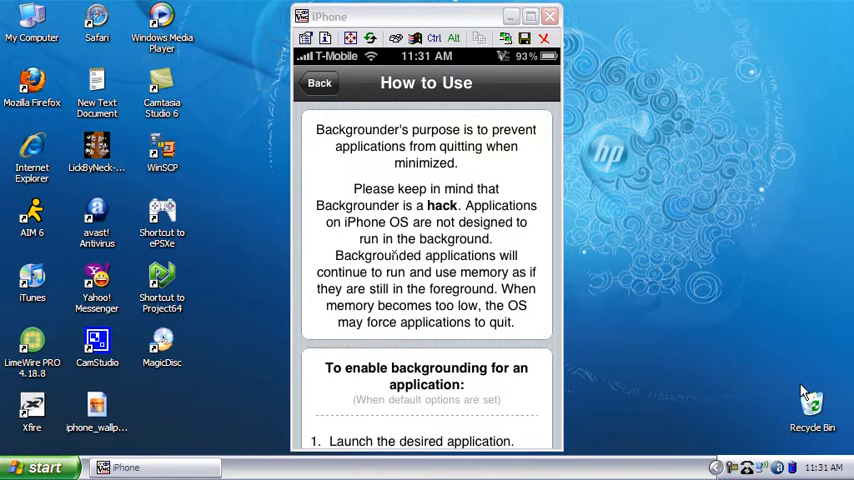
pyautogui.click(319, 82)
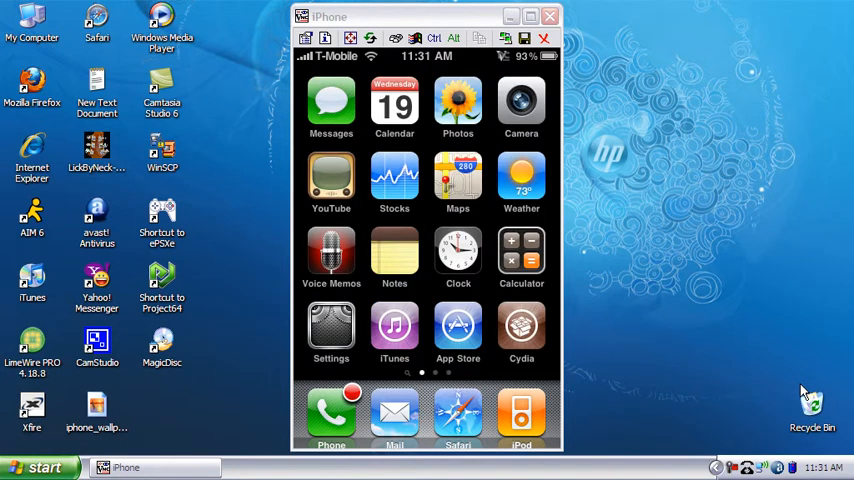
# Search Cydia packages for 'backgrounder' and open the 3.0+ only Backgrounder result
pyautogui.click(521, 330)
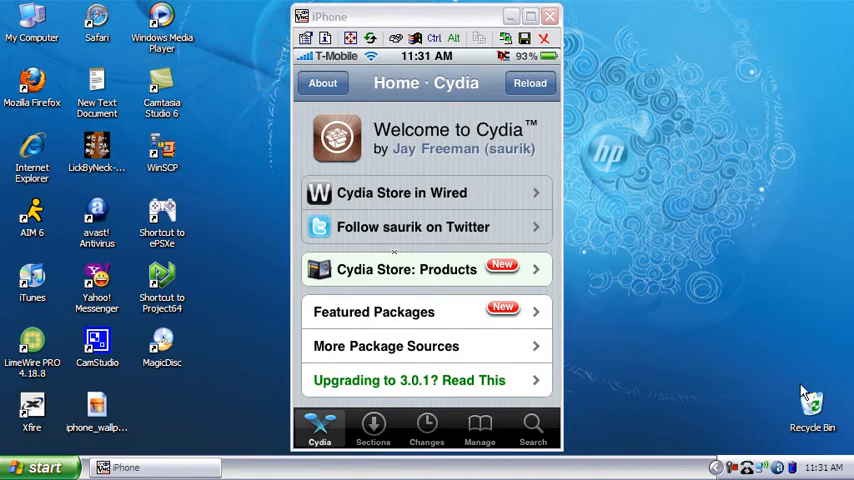
pyautogui.click(533, 428)
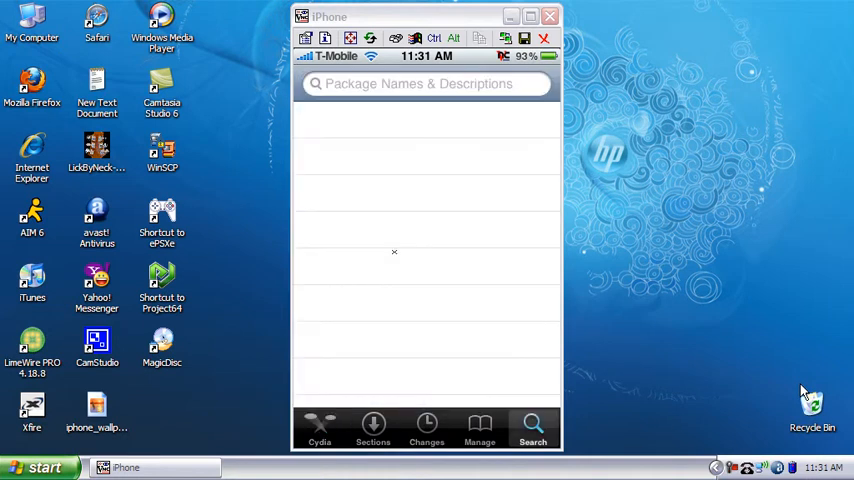
pyautogui.click(418, 84)
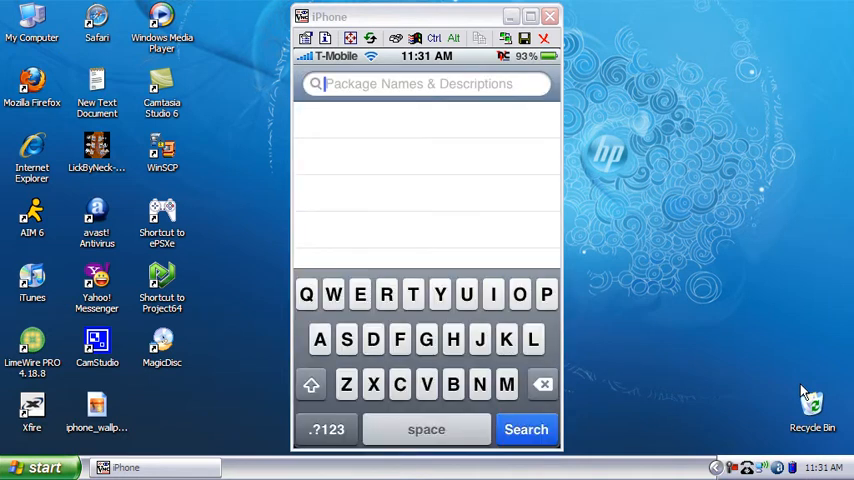
pyautogui.click(453, 384)
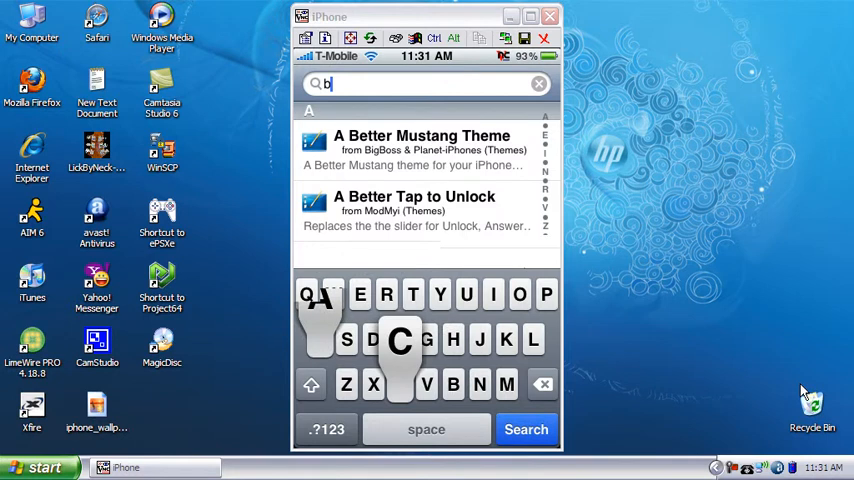
pyautogui.write('ackg')
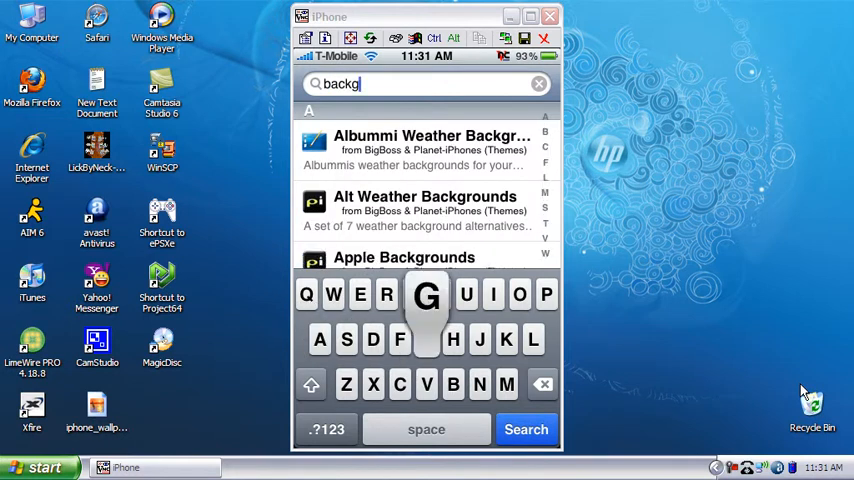
pyautogui.write('rounder')
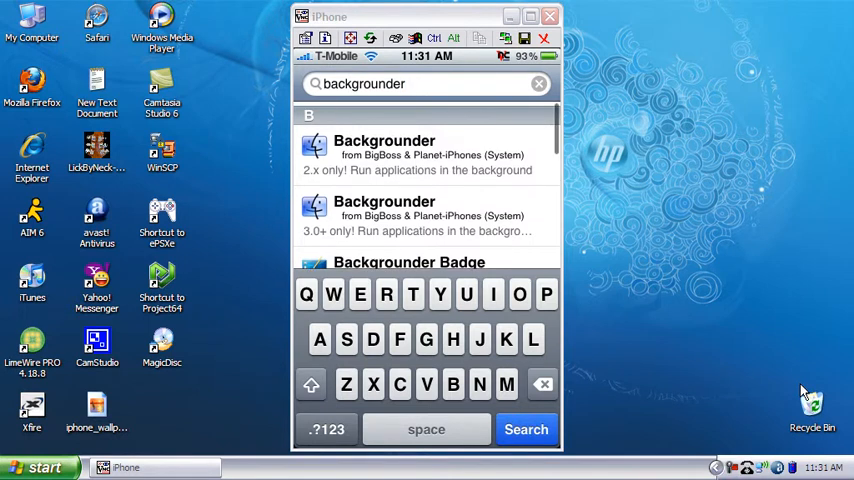
pyautogui.click(425, 210)
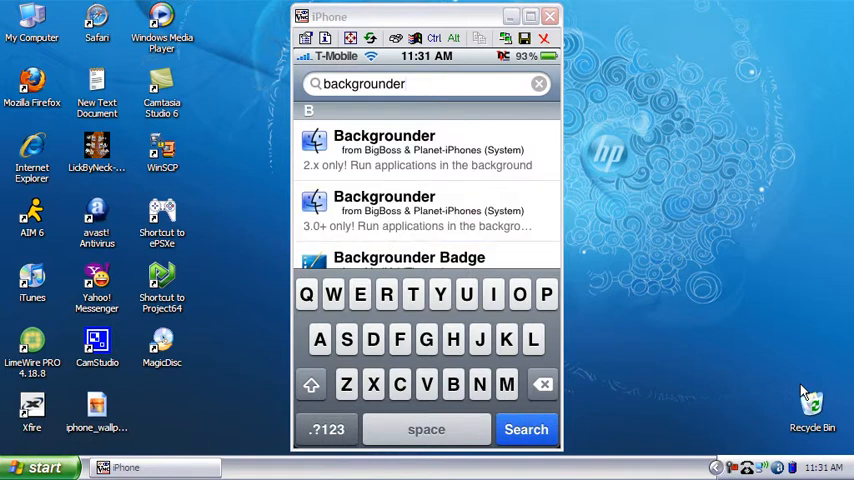
pyautogui.click(427, 210)
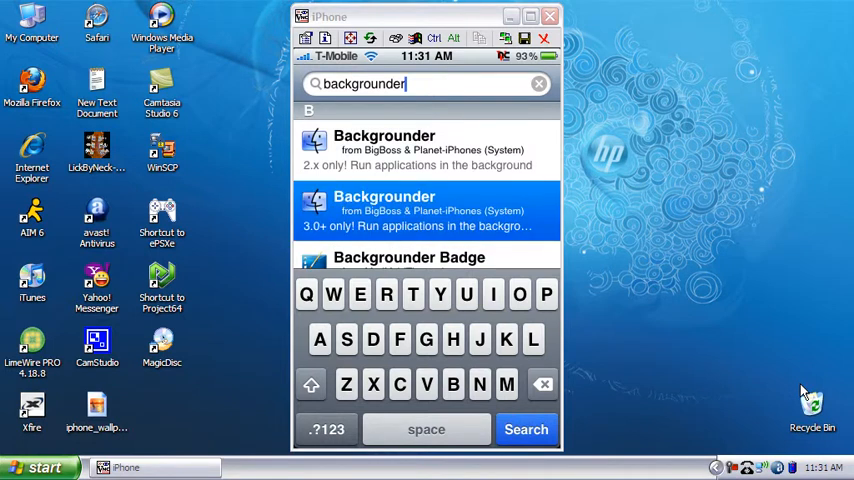